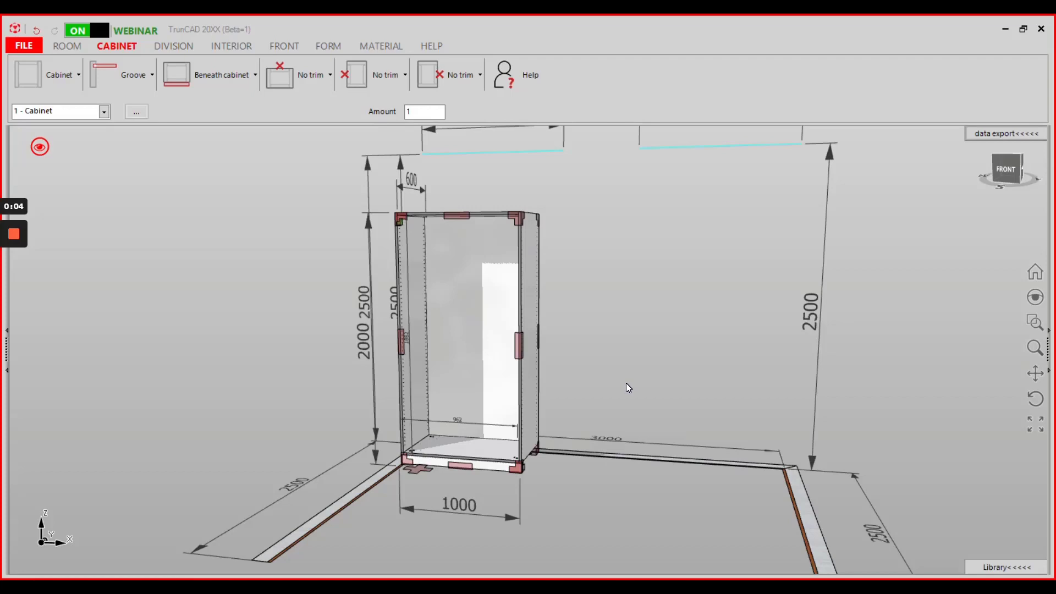
mouse_move(645, 335)
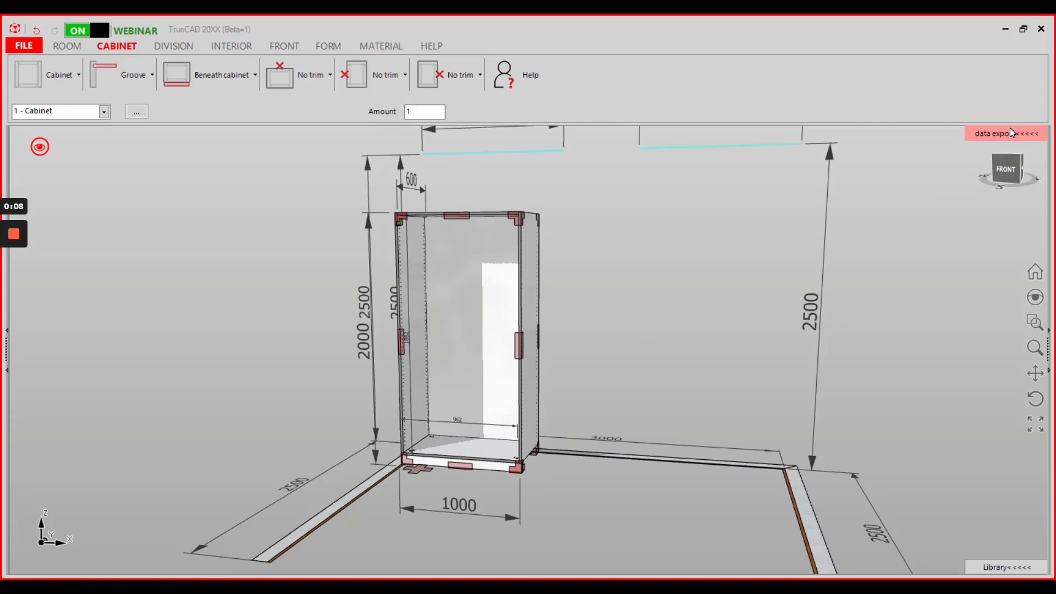
Step: Show the cabinet's data export parts list and the Kalkulation wages price table in Euro
left_click(1005, 132)
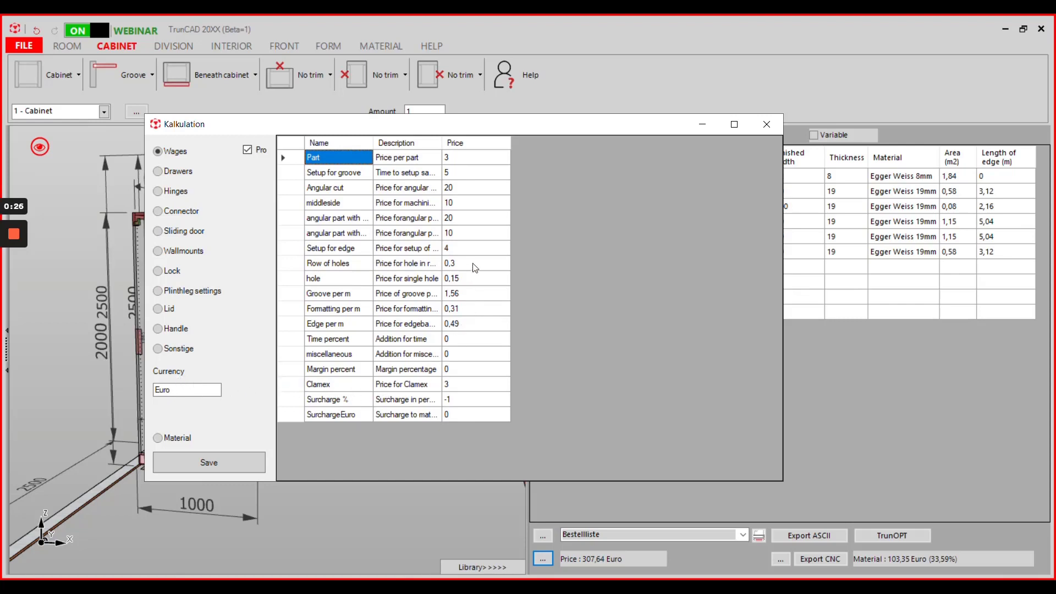
mouse_move(462, 221)
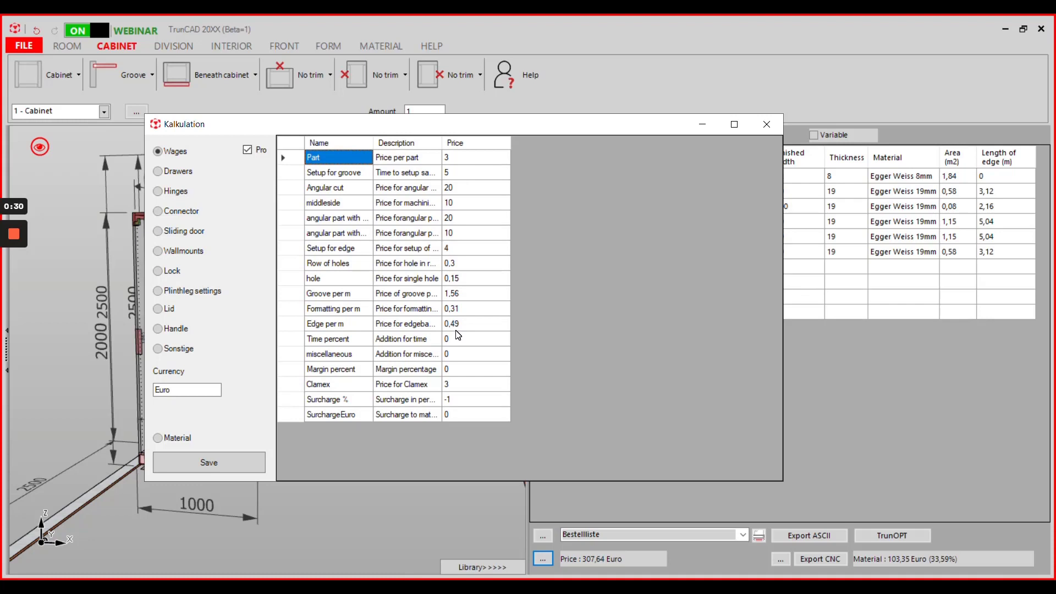
mouse_move(463, 271)
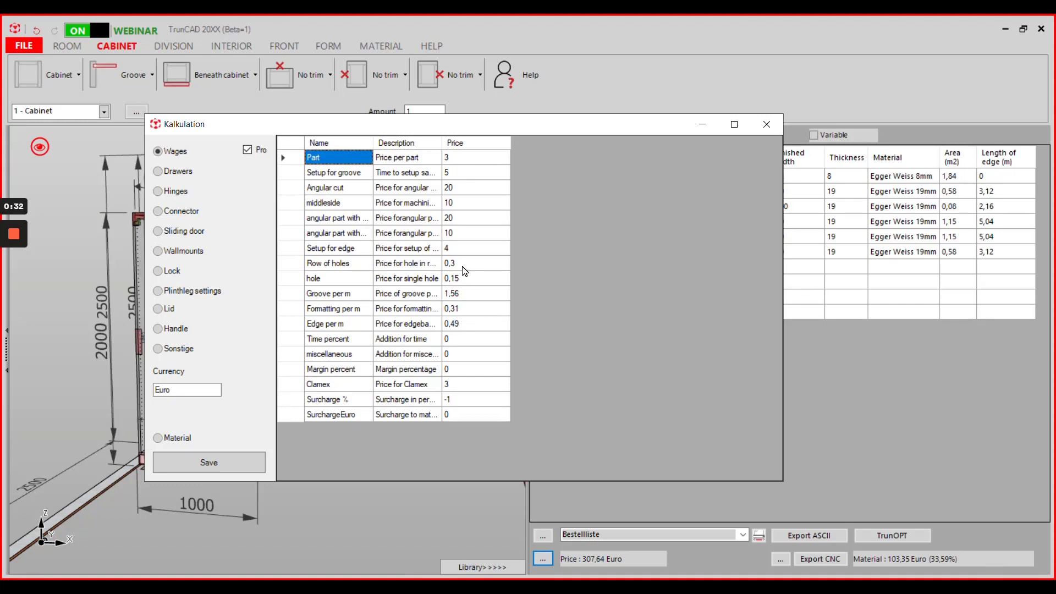
left_click(450, 263)
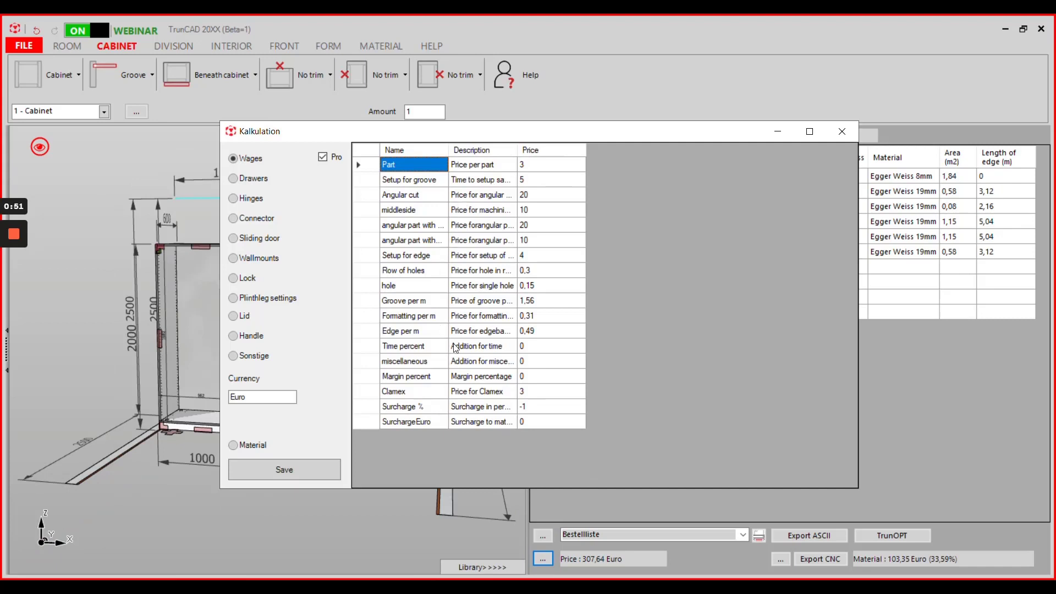
mouse_move(523, 225)
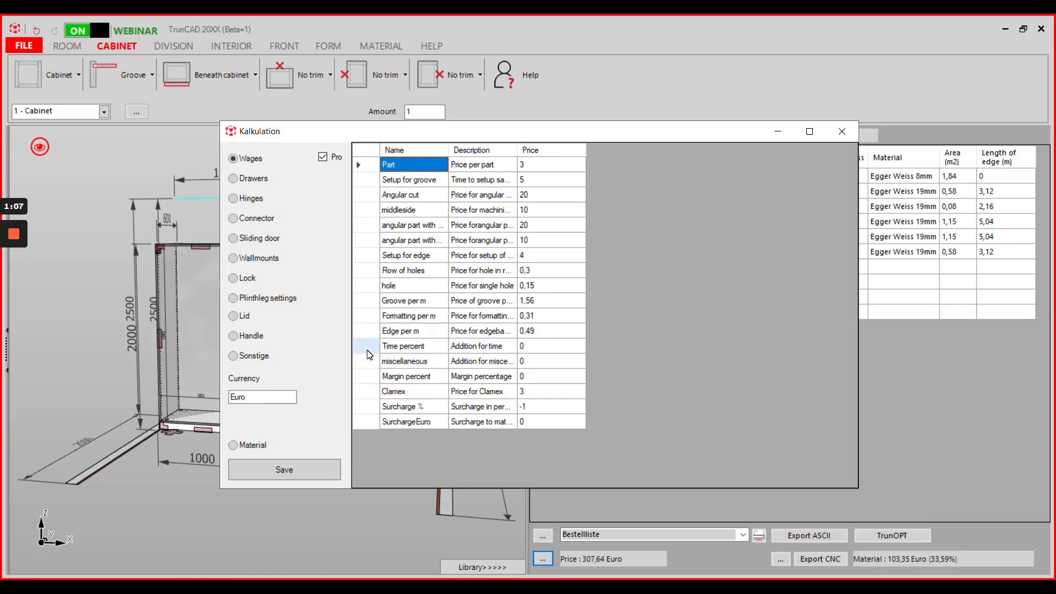
mouse_move(15, 240)
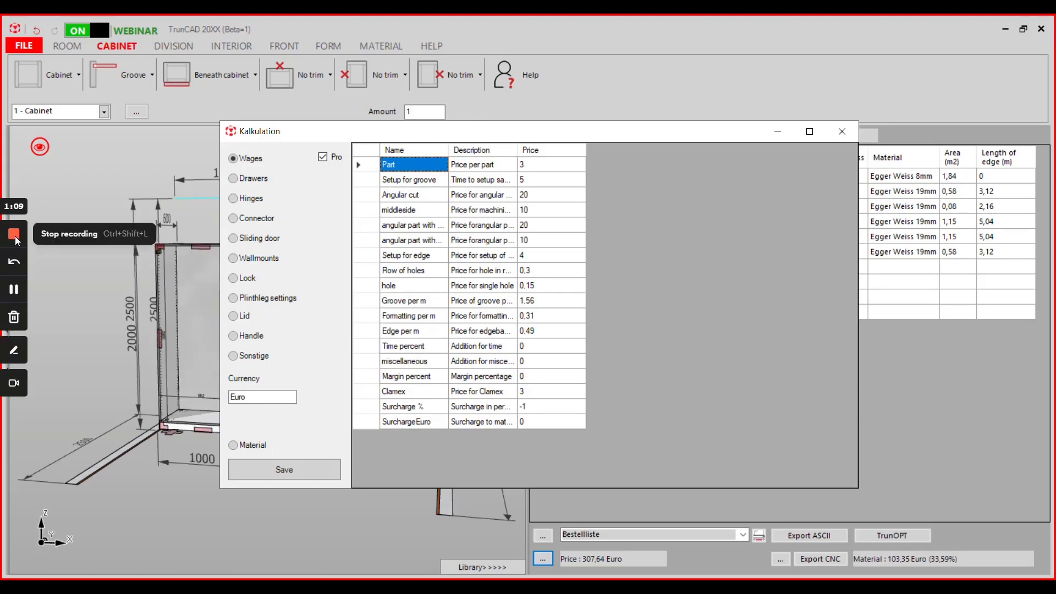